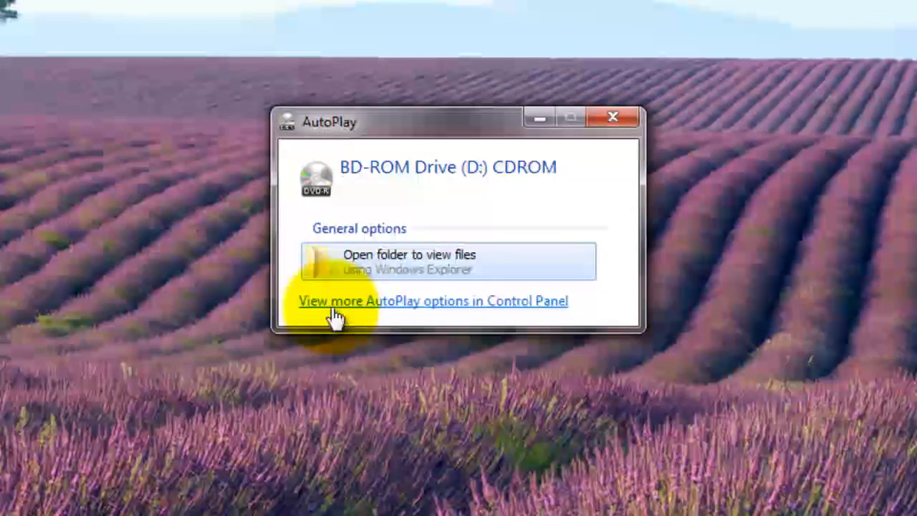
mouse_move(322, 276)
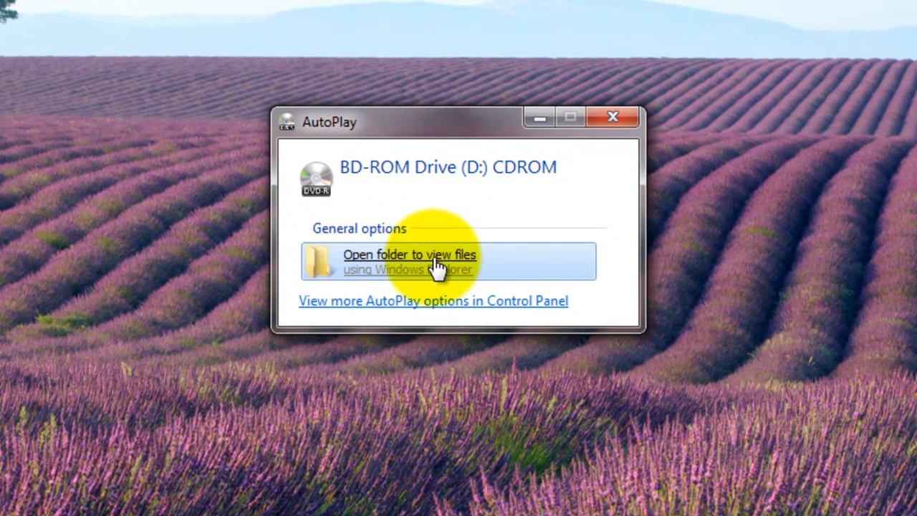
mouse_move(258, 186)
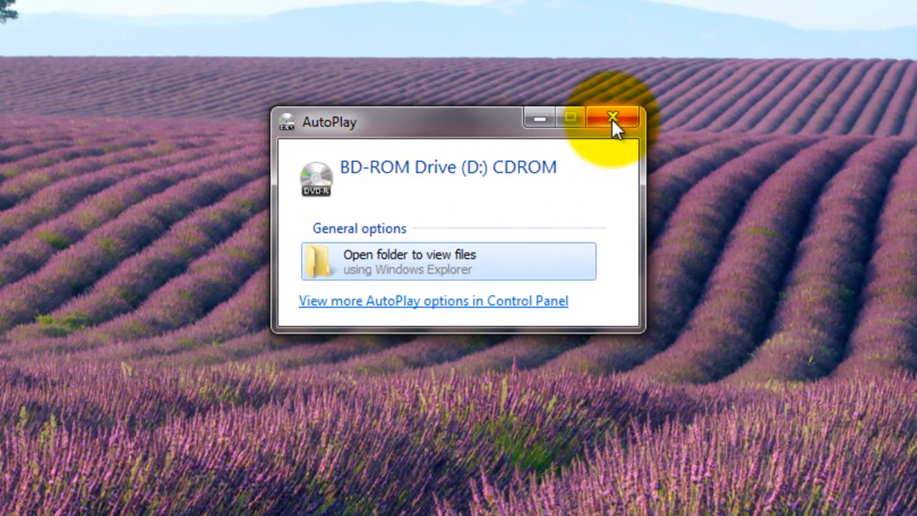
Step: Close the AutoPlay prompt for the disc in BD-ROM drive D:
click(612, 117)
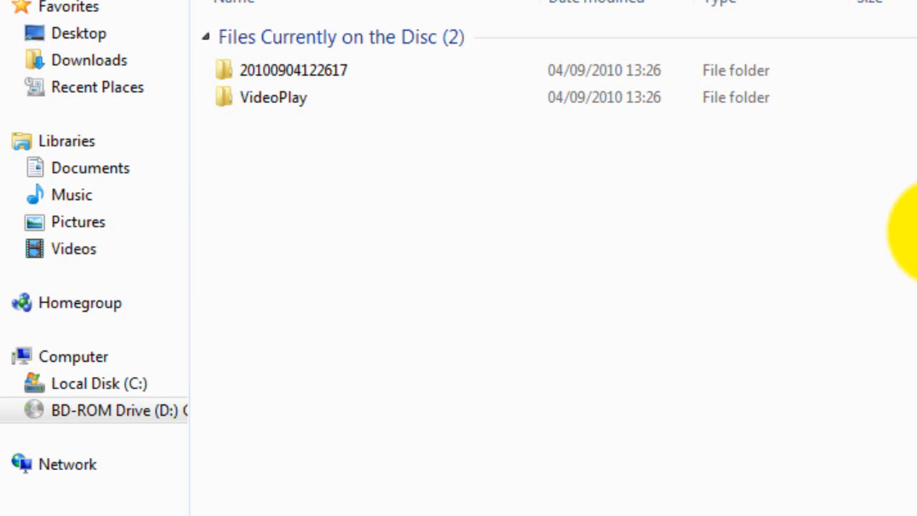
mouse_move(358, 355)
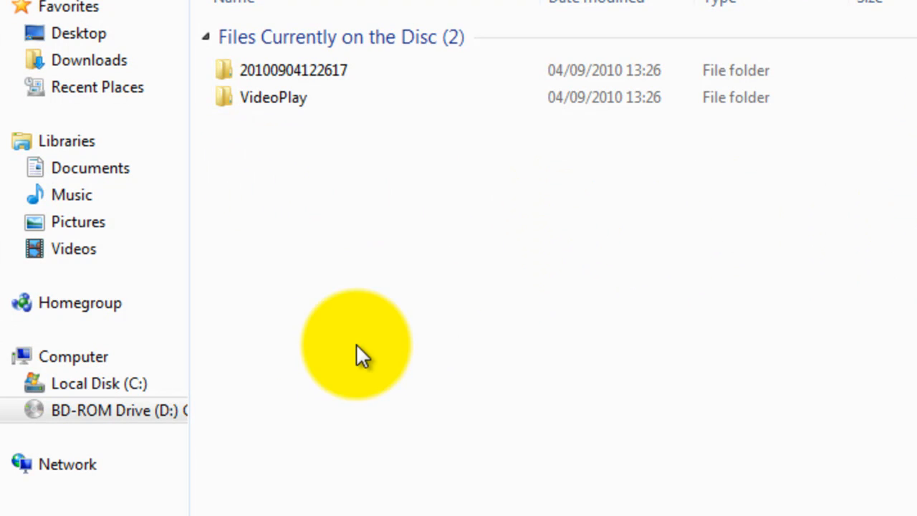
mouse_move(68, 43)
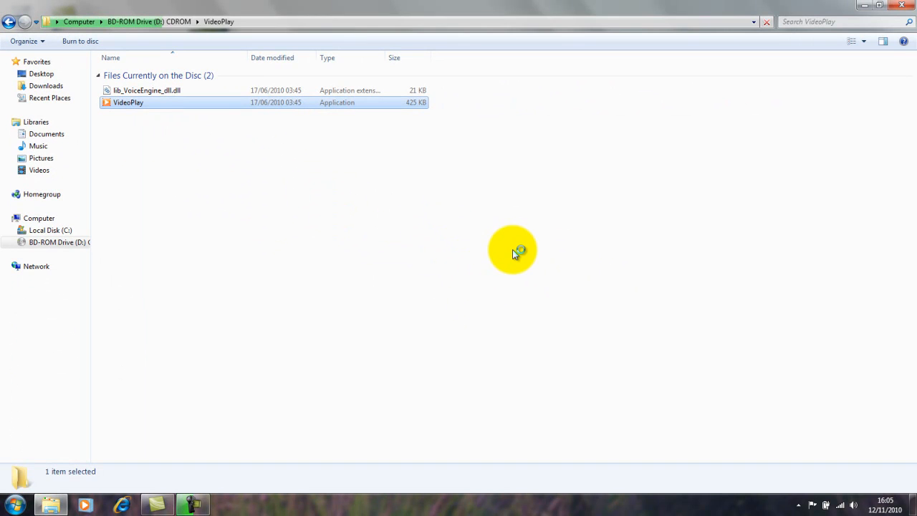
Step: Run VideoPlay.exe from the disc's VideoPlay folder
click(128, 101)
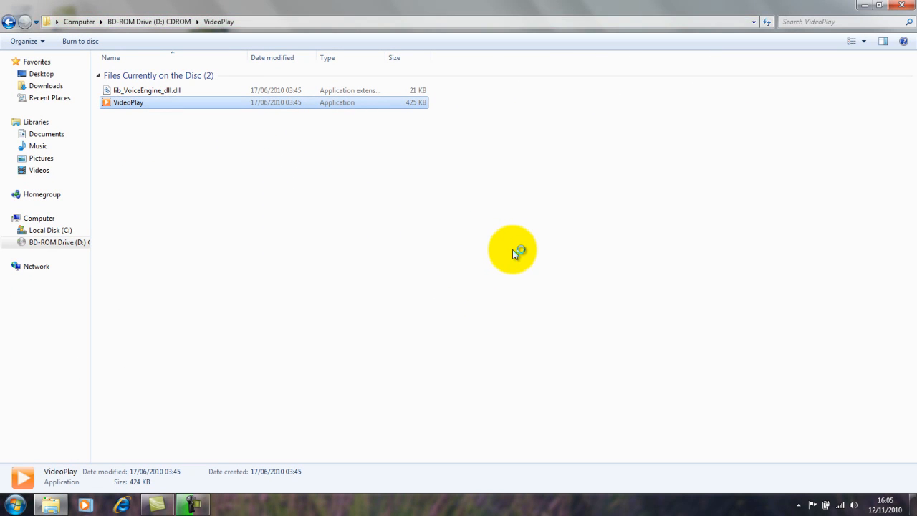
double_click(128, 103)
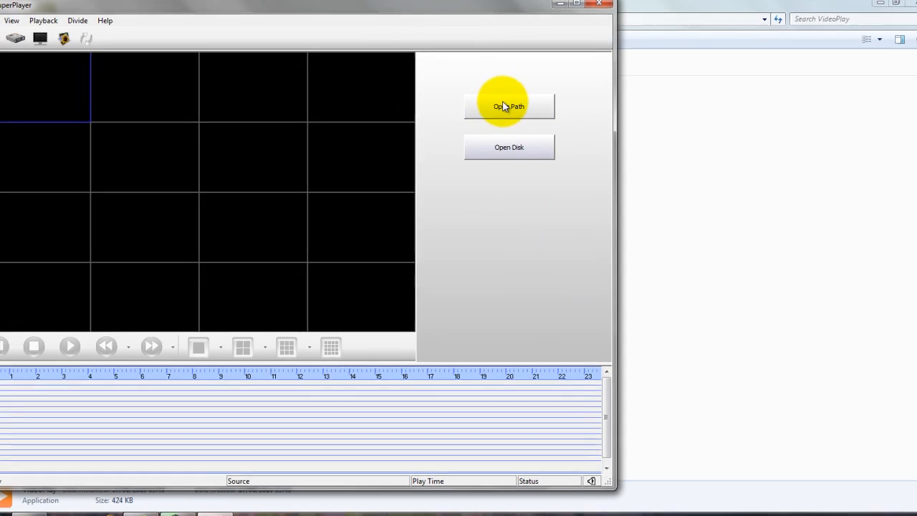
click(509, 106)
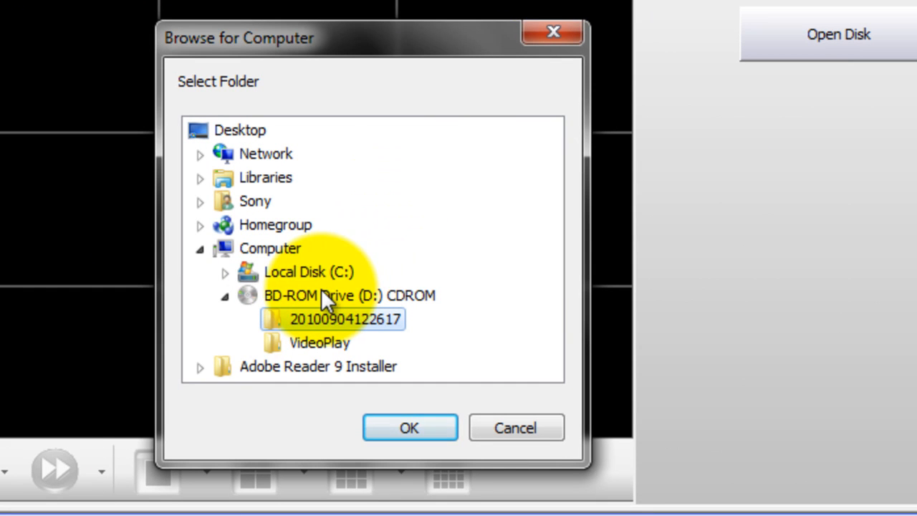
mouse_move(200, 276)
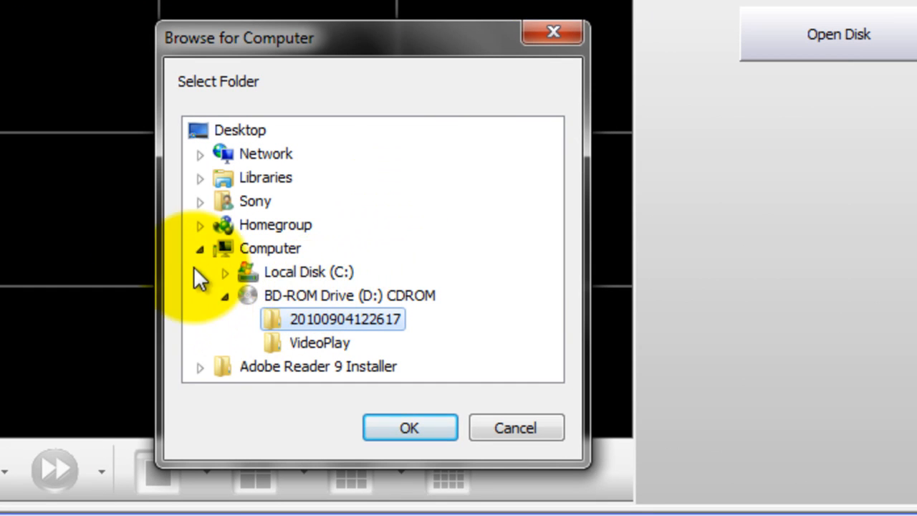
click(224, 295)
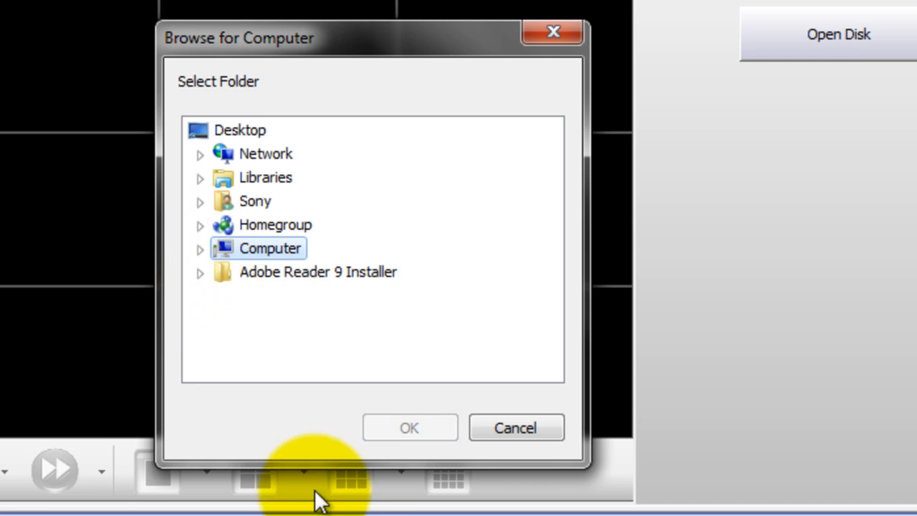
click(202, 248)
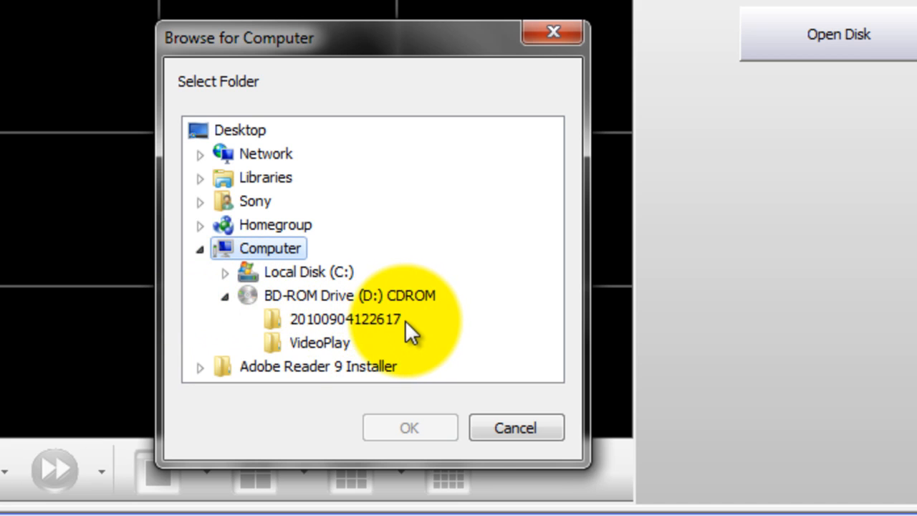
mouse_move(286, 327)
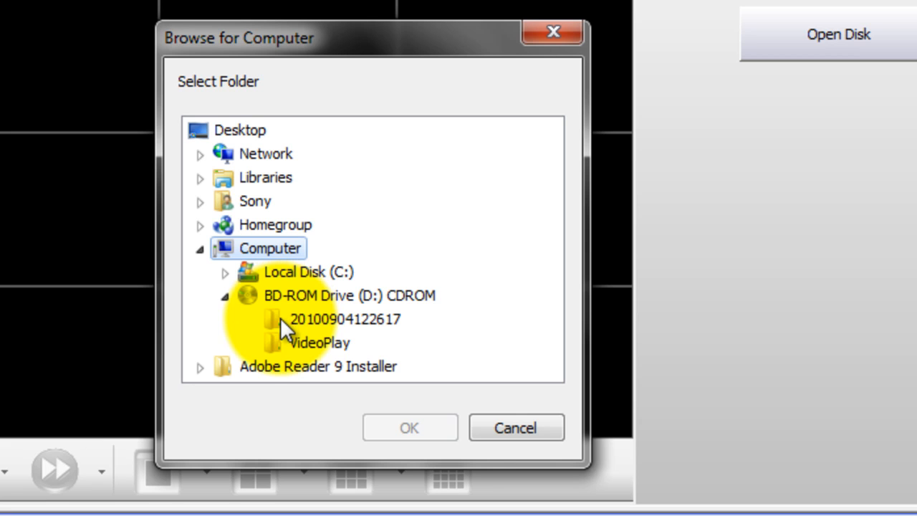
click(345, 318)
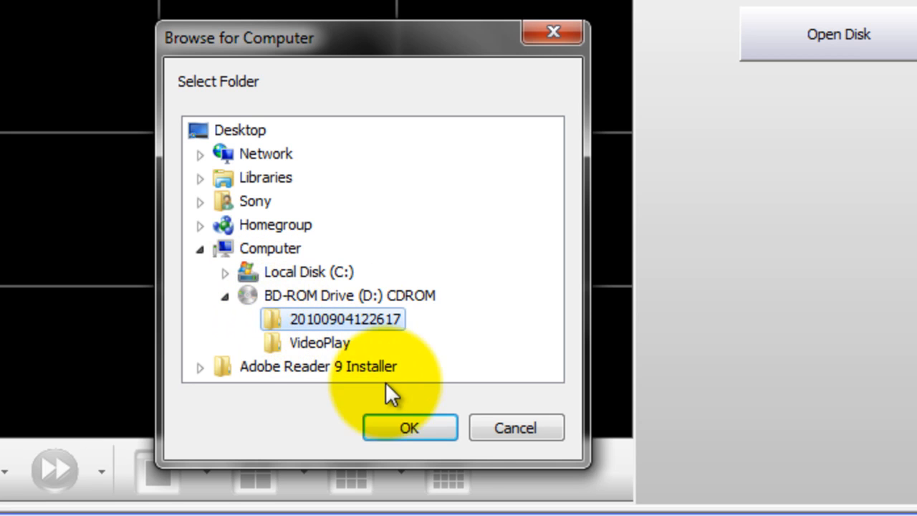
click(408, 427)
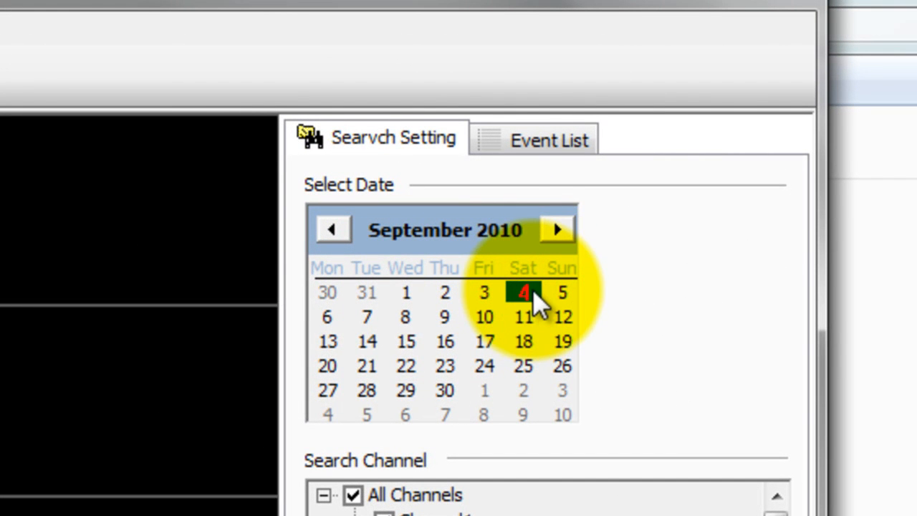
mouse_move(526, 315)
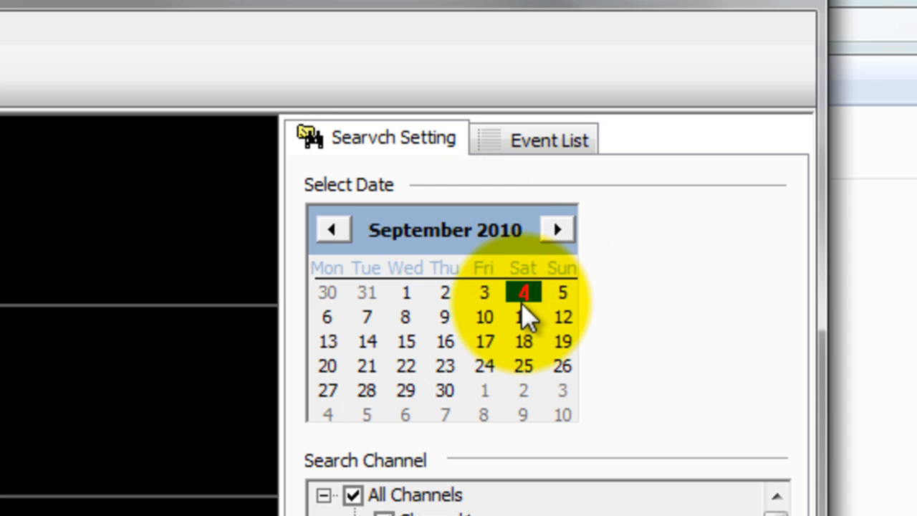
Step: Restrict the 4 September 2010 search to Channel1 through Channel4
scroll(down, 3)
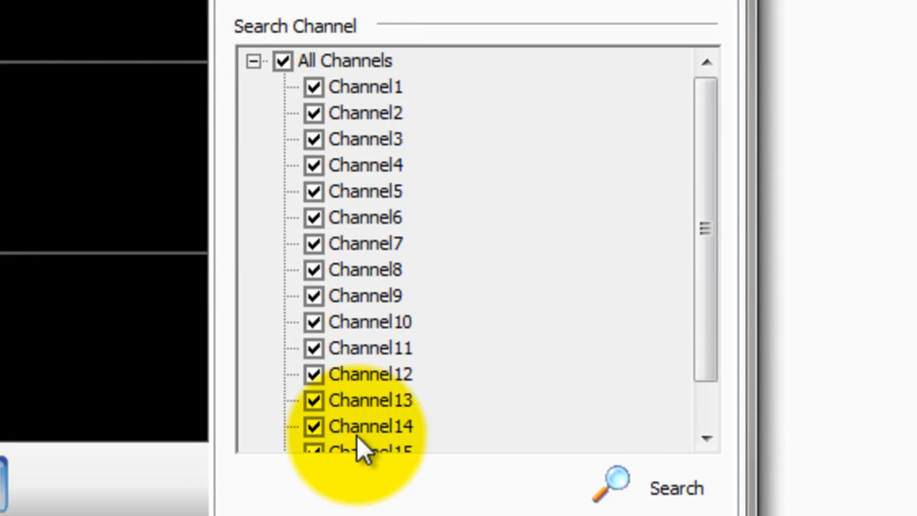
click(313, 165)
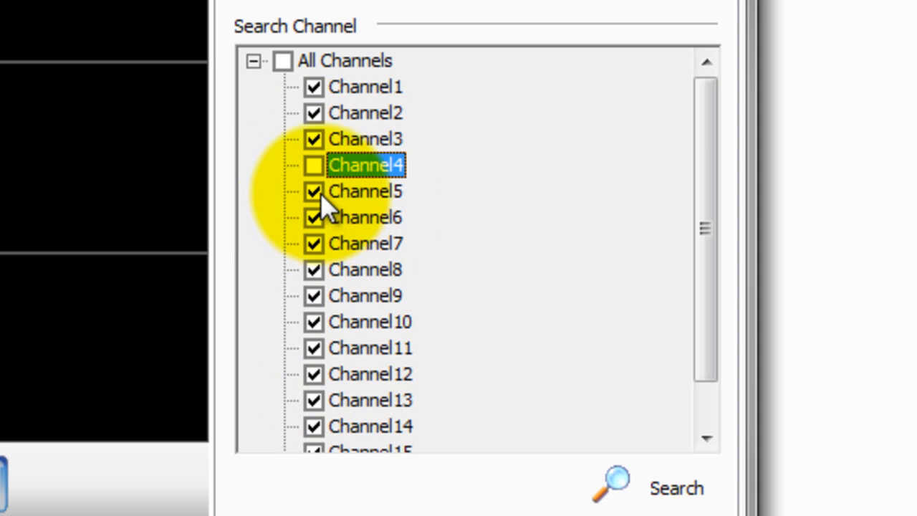
click(282, 61)
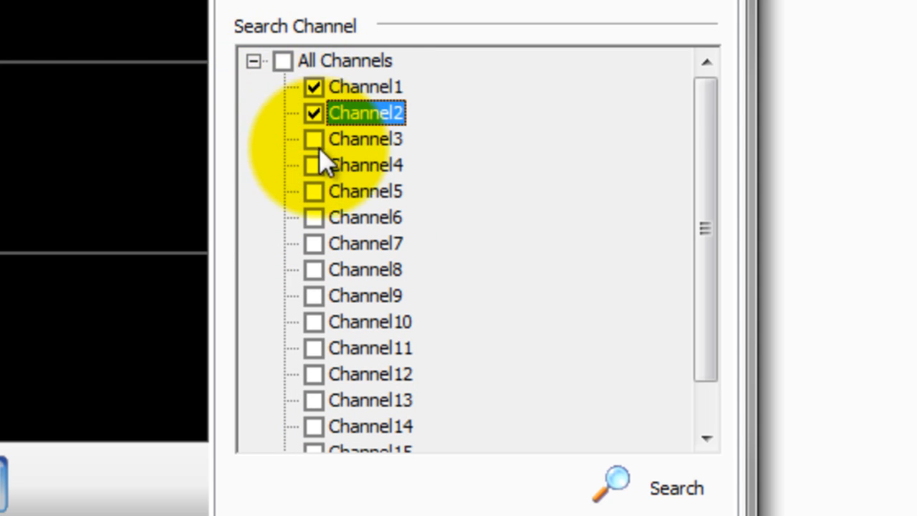
click(314, 165)
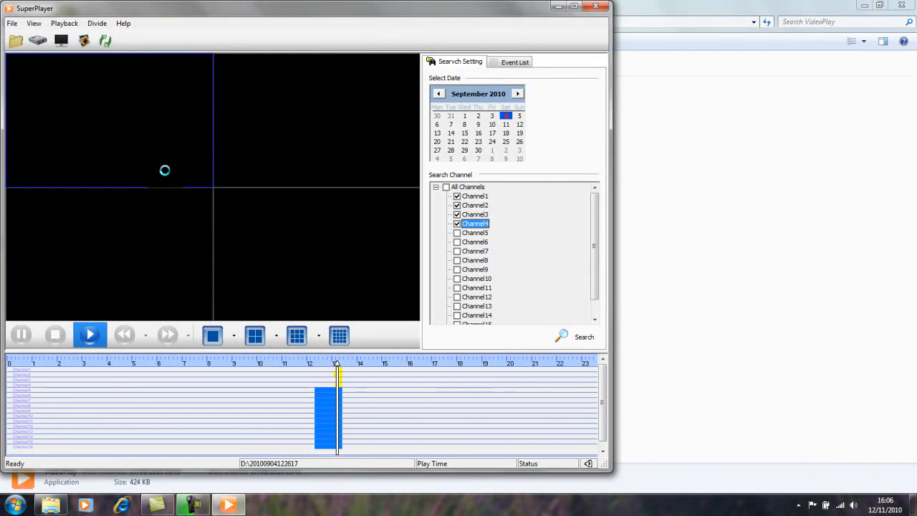
Step: Play the camera footage, switch split views, fast-forward, then pause around 13:12
click(90, 334)
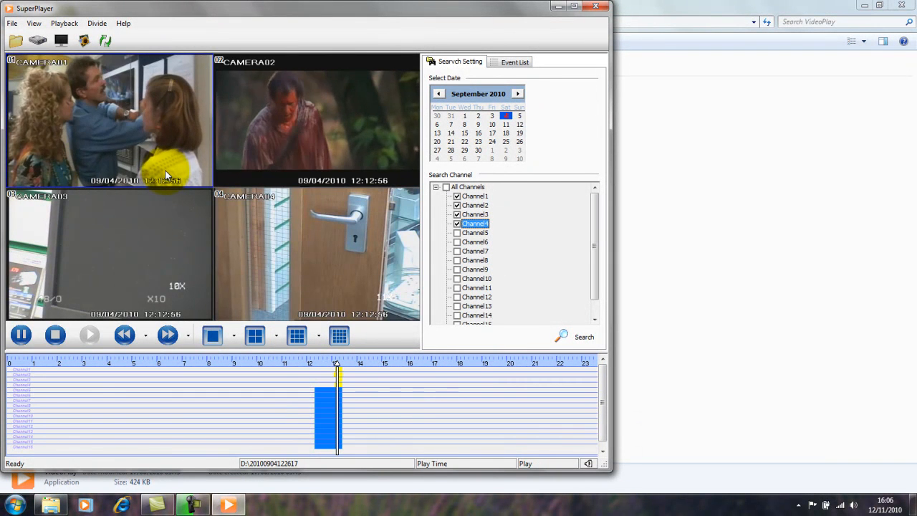
click(90, 335)
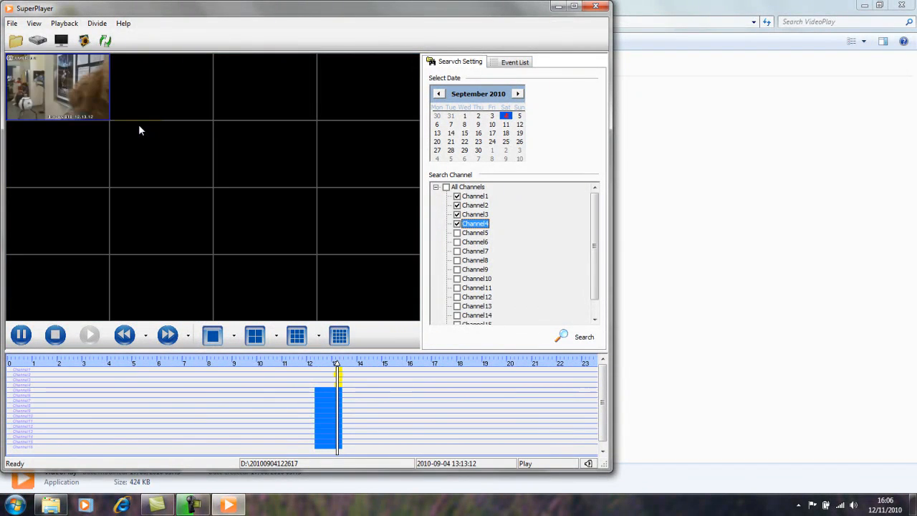
click(338, 335)
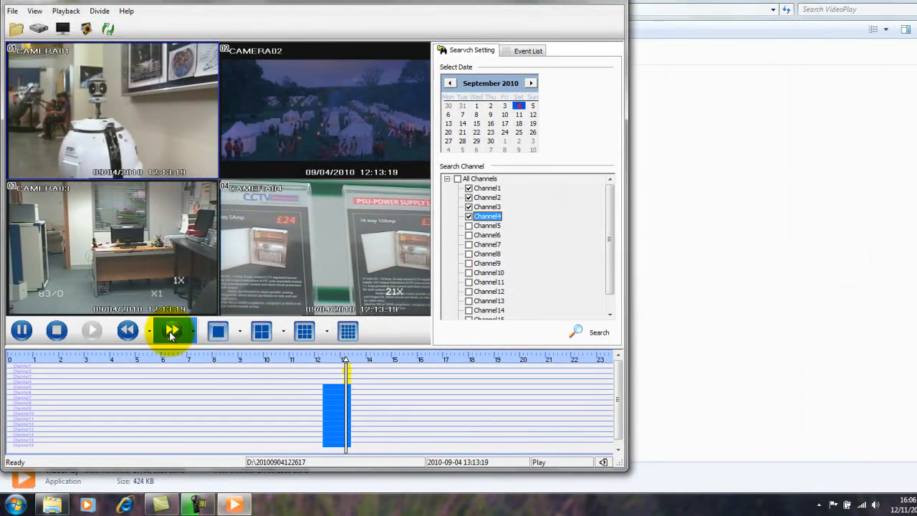
click(172, 330)
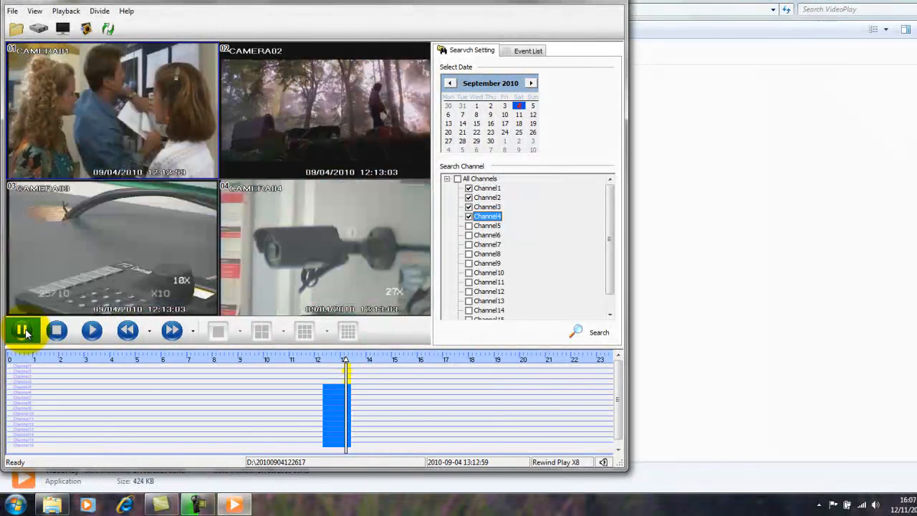
click(23, 331)
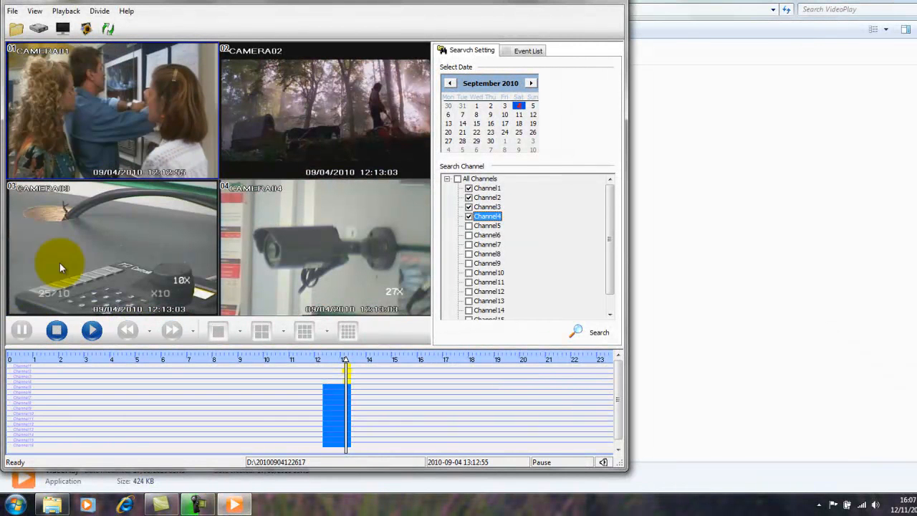
mouse_move(81, 239)
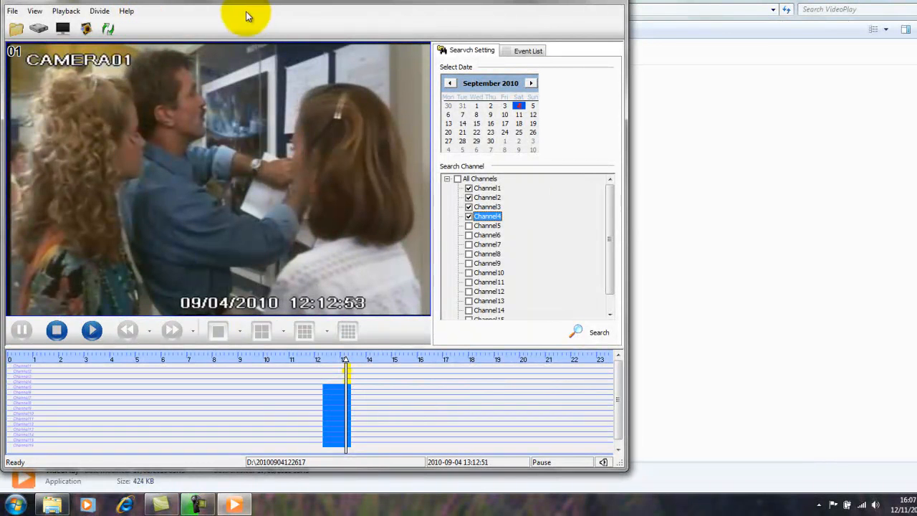
mouse_move(156, 142)
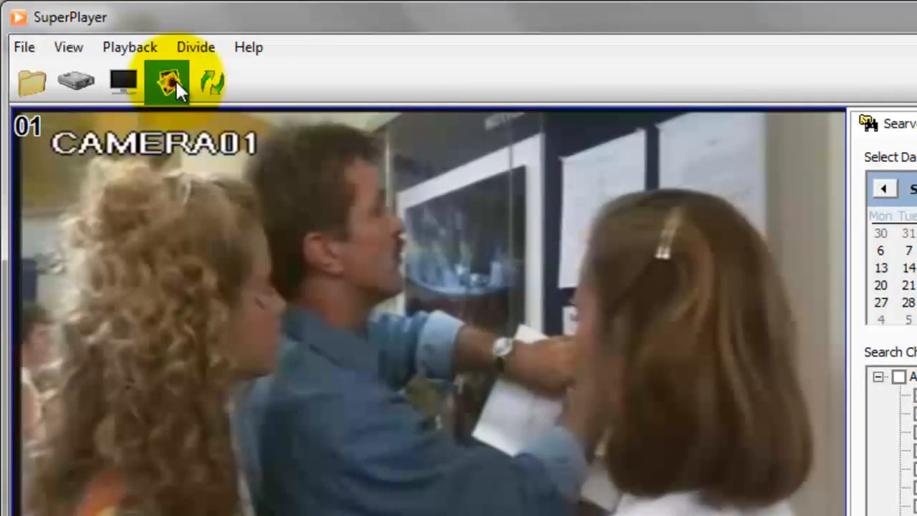
Step: Set Channel1 snapshots to save into C:\Users\Sony\Pictures
click(170, 81)
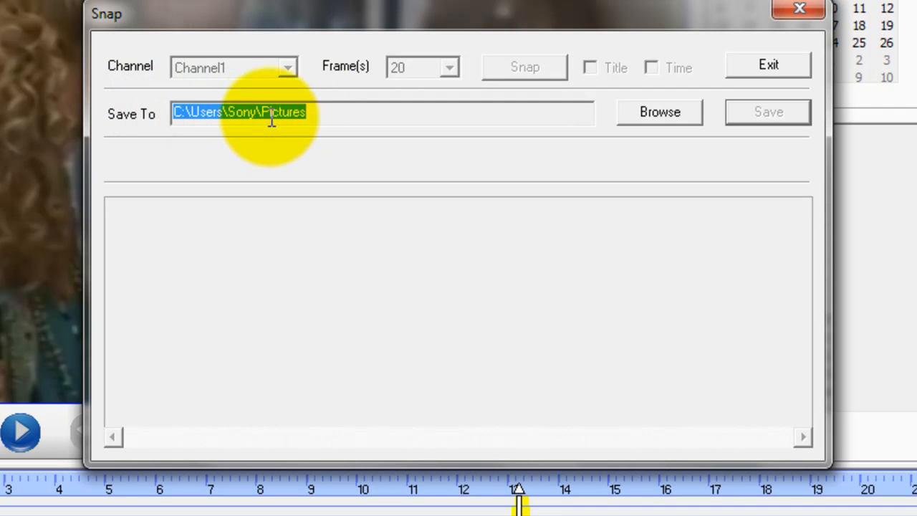
click(658, 112)
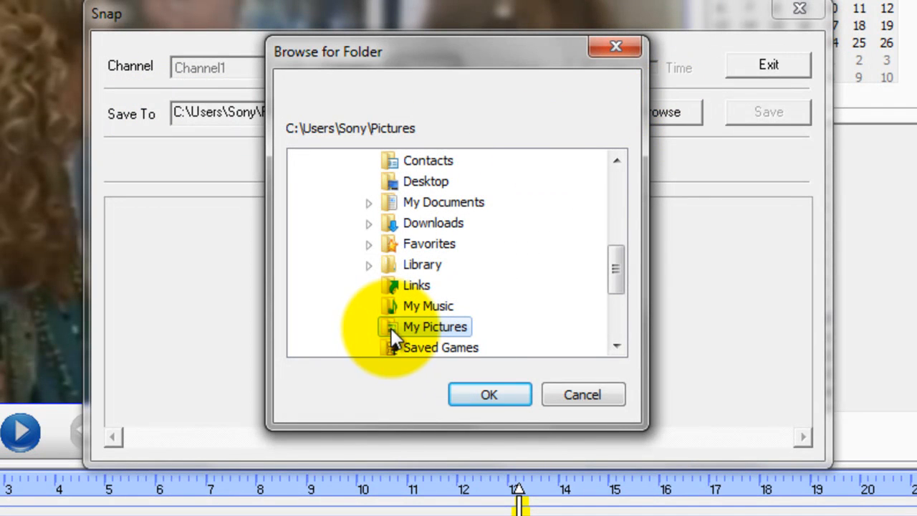
click(489, 393)
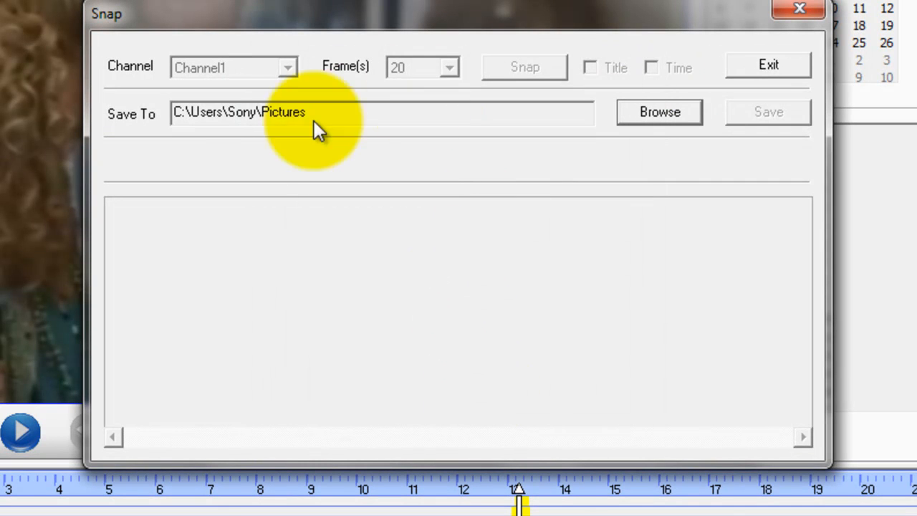
mouse_move(154, 194)
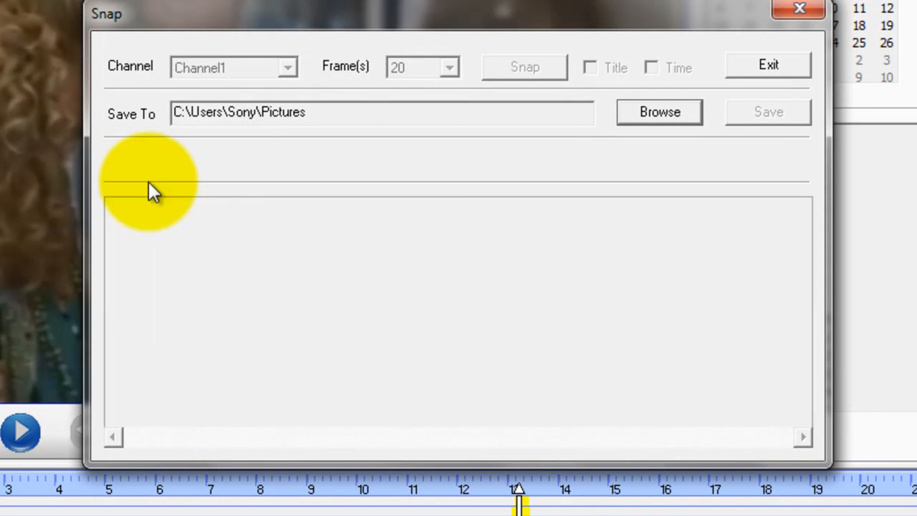
mouse_move(426, 72)
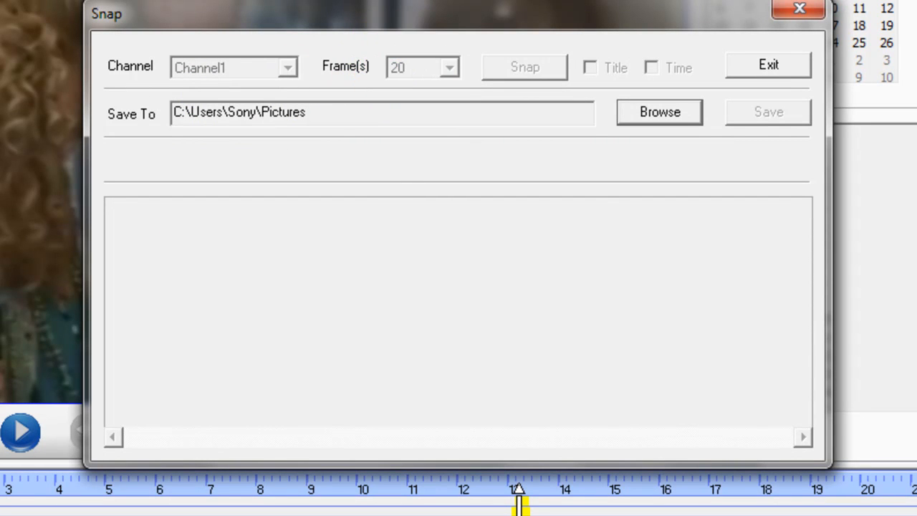
mouse_move(422, 68)
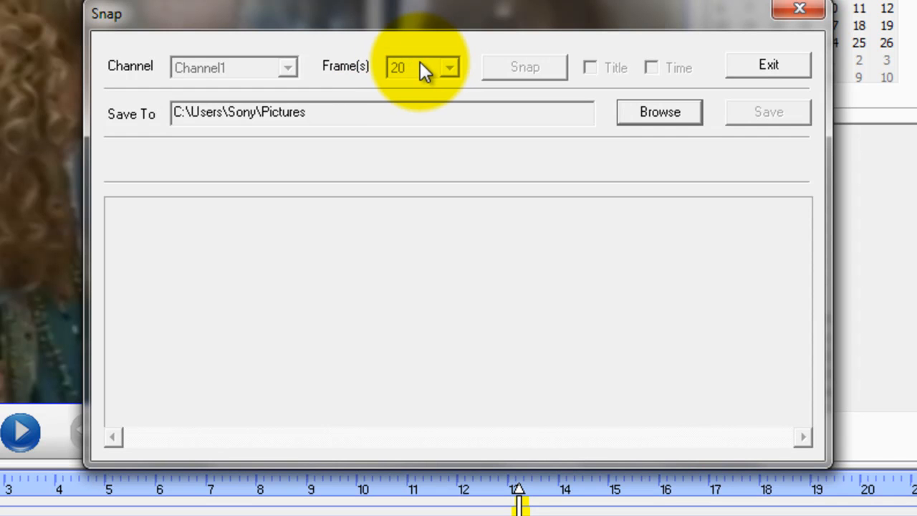
mouse_move(301, 85)
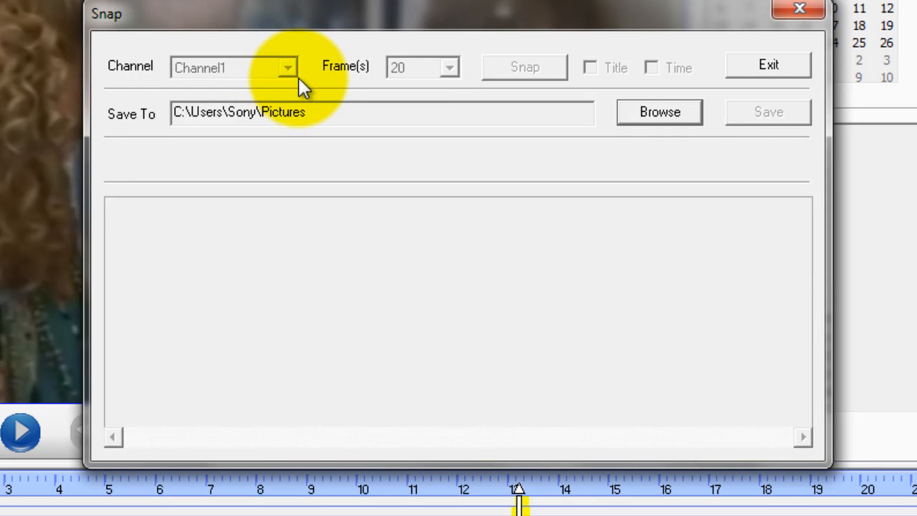
mouse_move(684, 96)
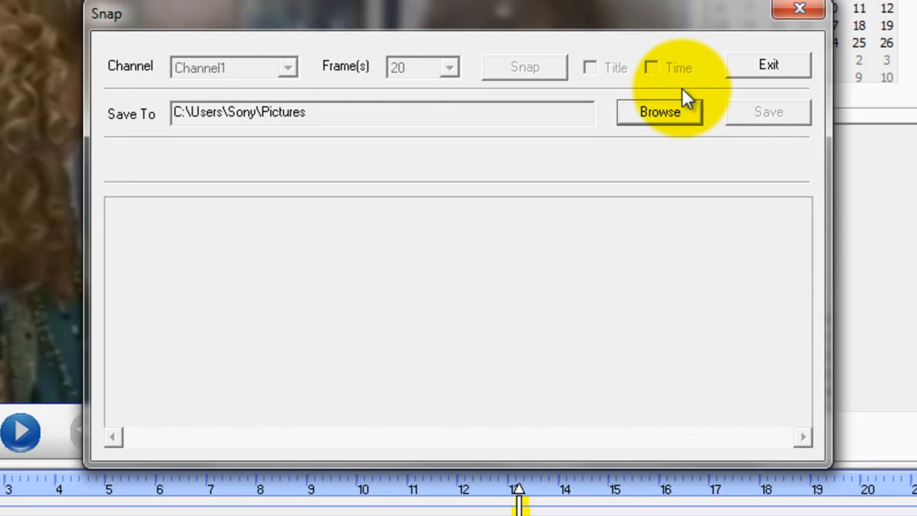
mouse_move(322, 111)
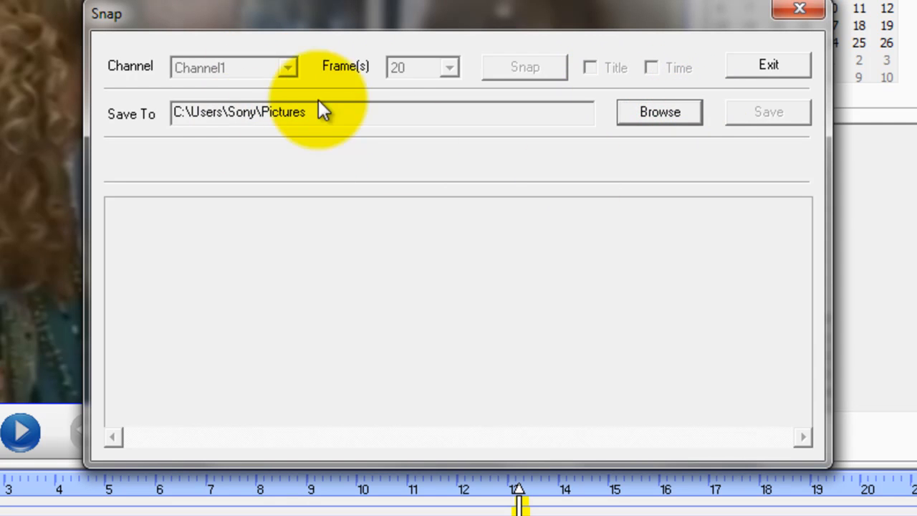
mouse_move(769, 114)
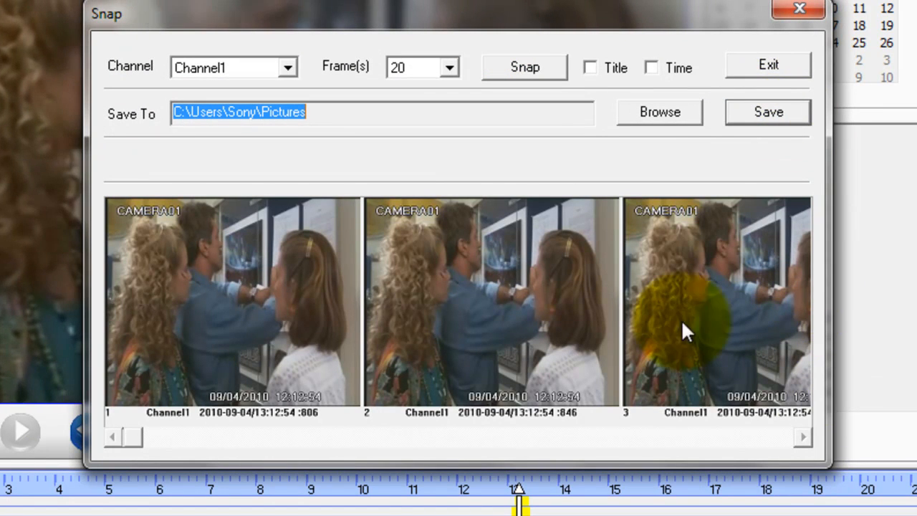
mouse_move(426, 93)
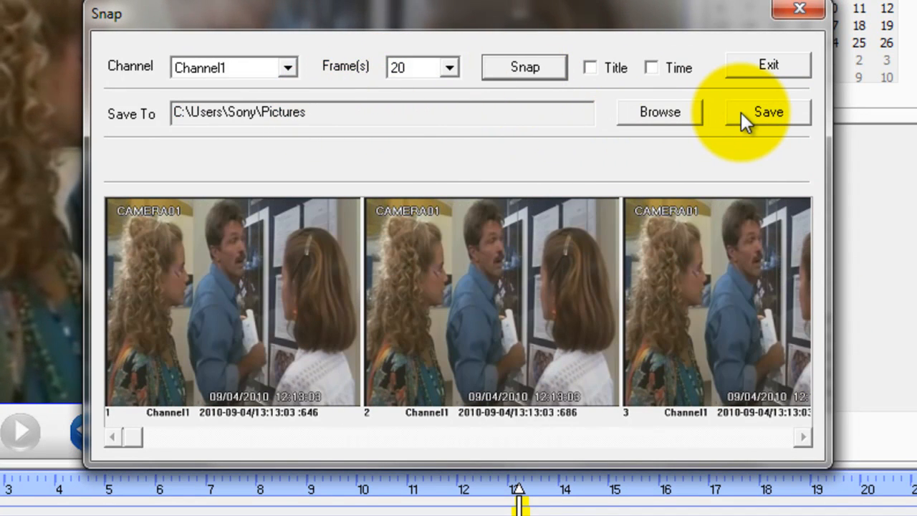
Step: Save the twenty captured Channel1 stills to Pictures as BMP files
click(767, 112)
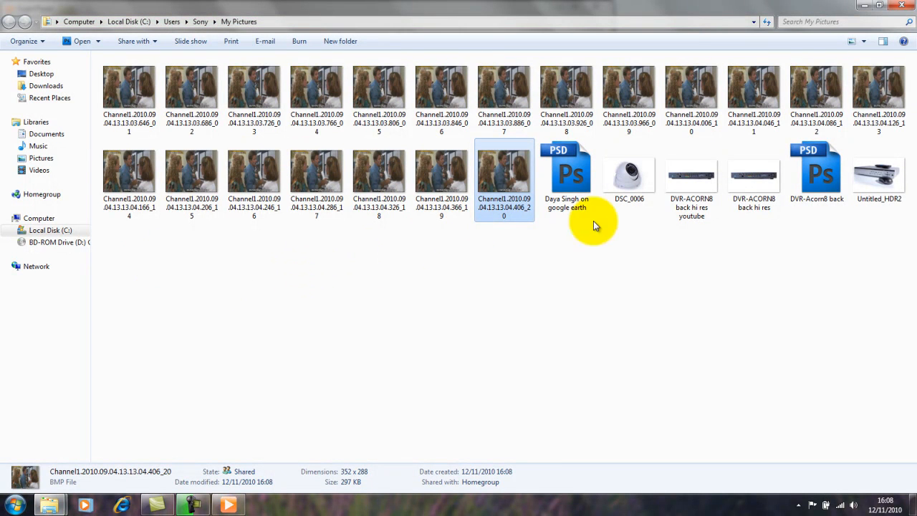
Step: Review Channel1 BMP stills 01–20 in My Pictures, then return to SuperPlayer
click(379, 86)
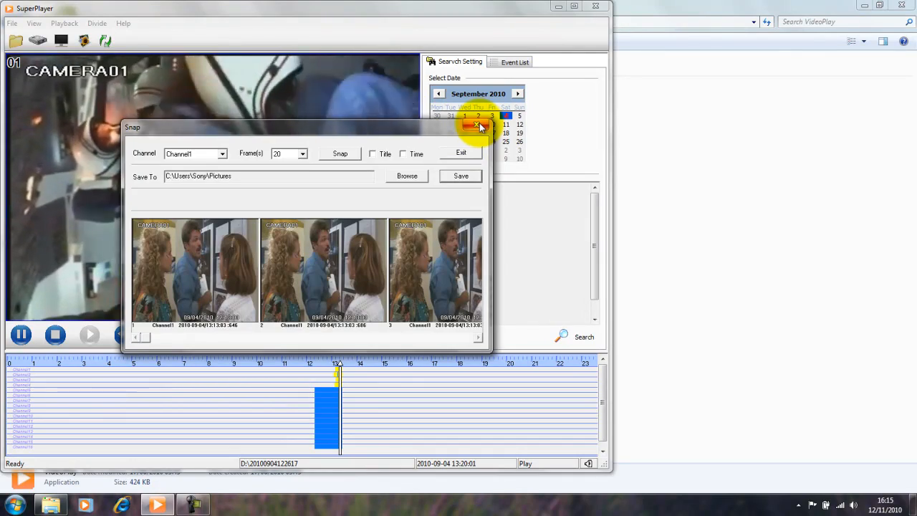
Step: Close the Snap dialog and bring up the Select Disk dialog listing partition E:\
click(460, 153)
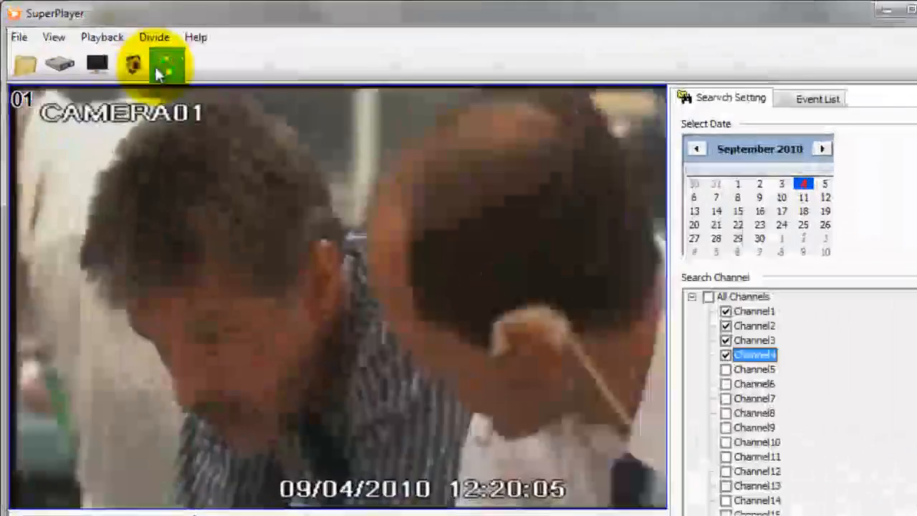
click(166, 64)
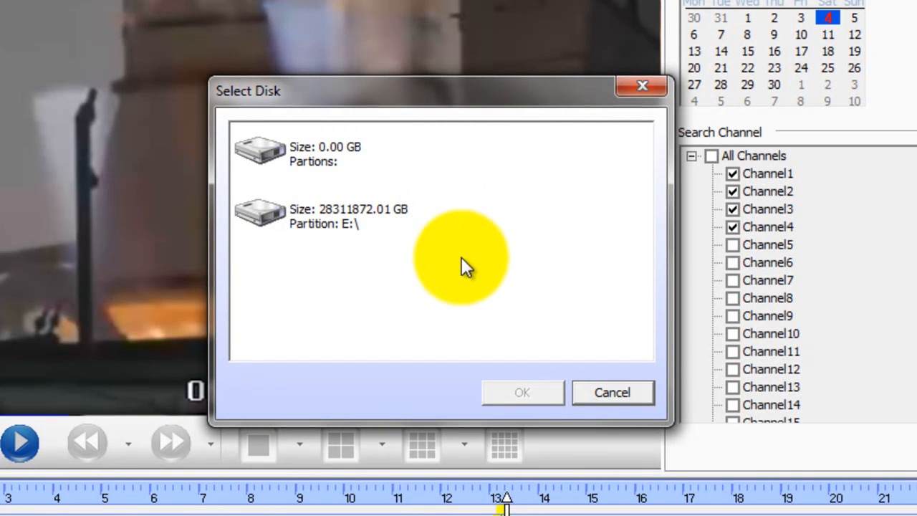
mouse_move(495, 279)
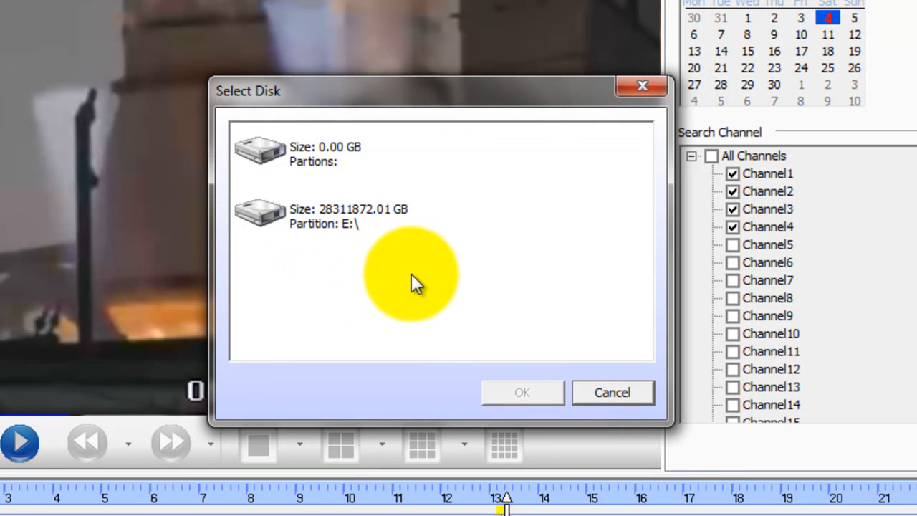
mouse_move(569, 233)
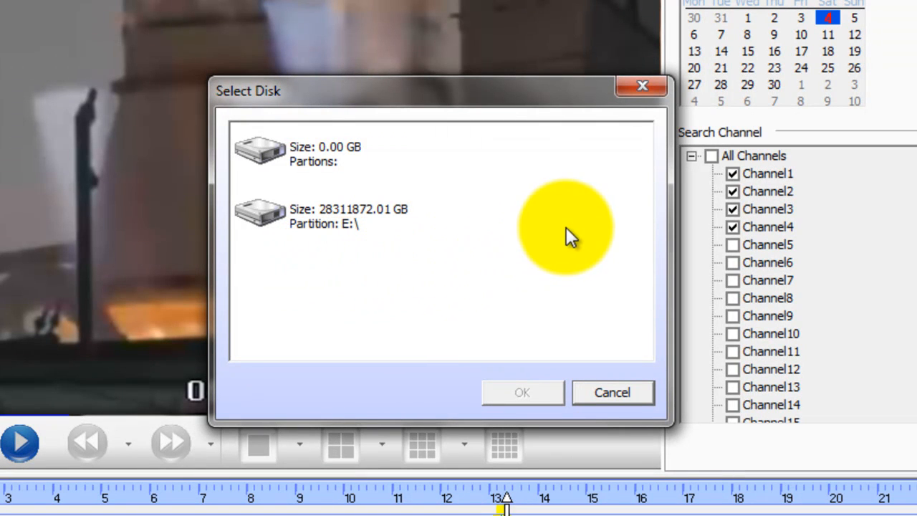
mouse_move(594, 240)
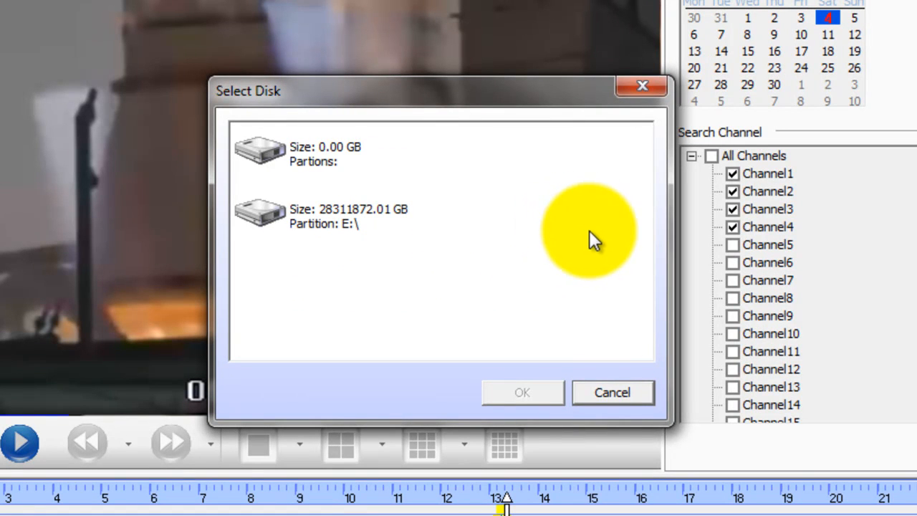